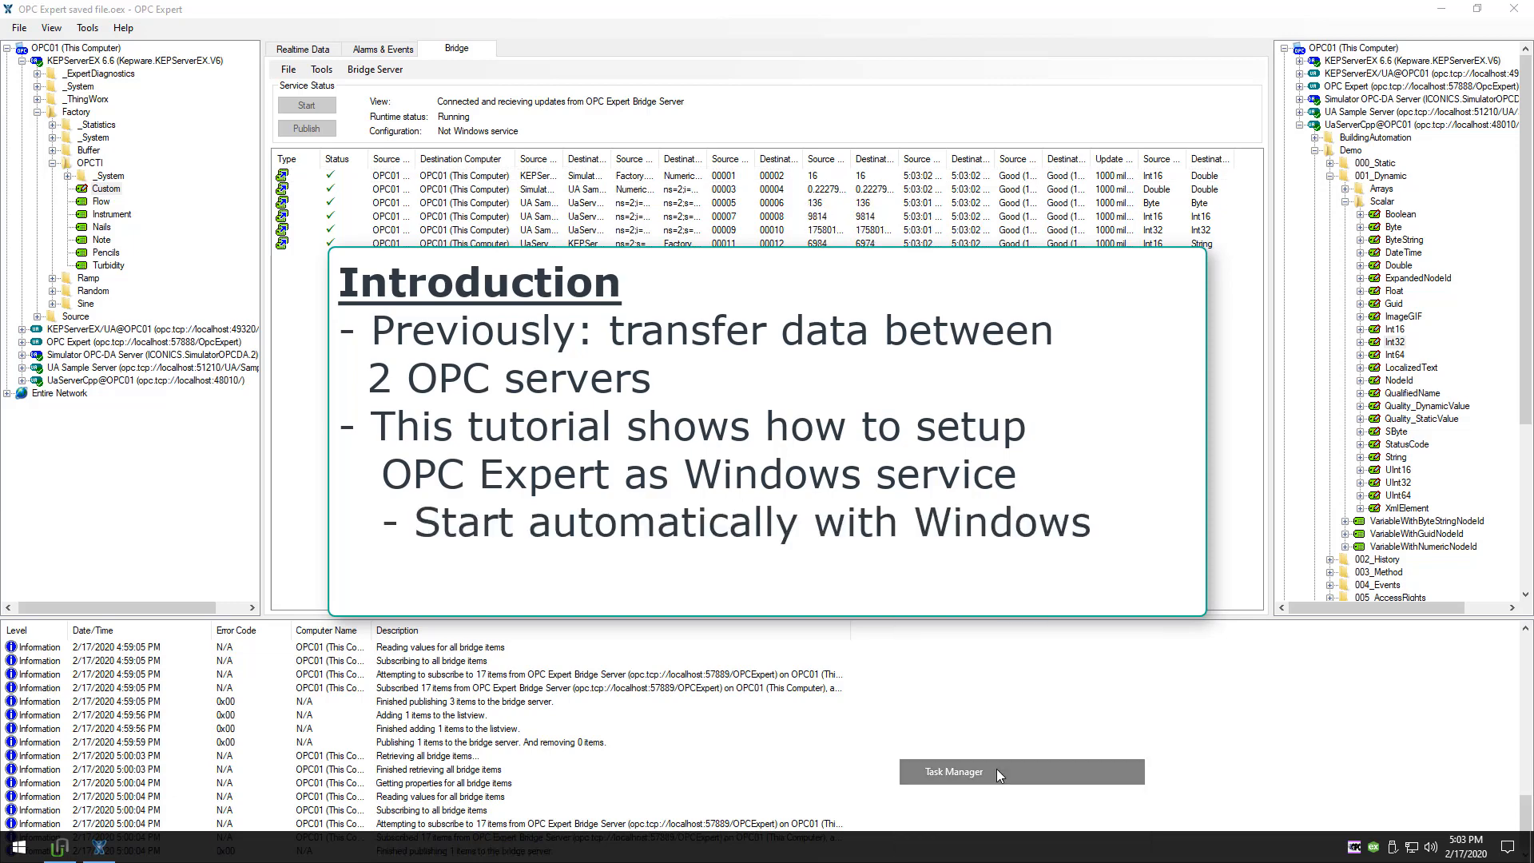
- Launch Task Manager next to the running OPC Expert bridge
click(952, 770)
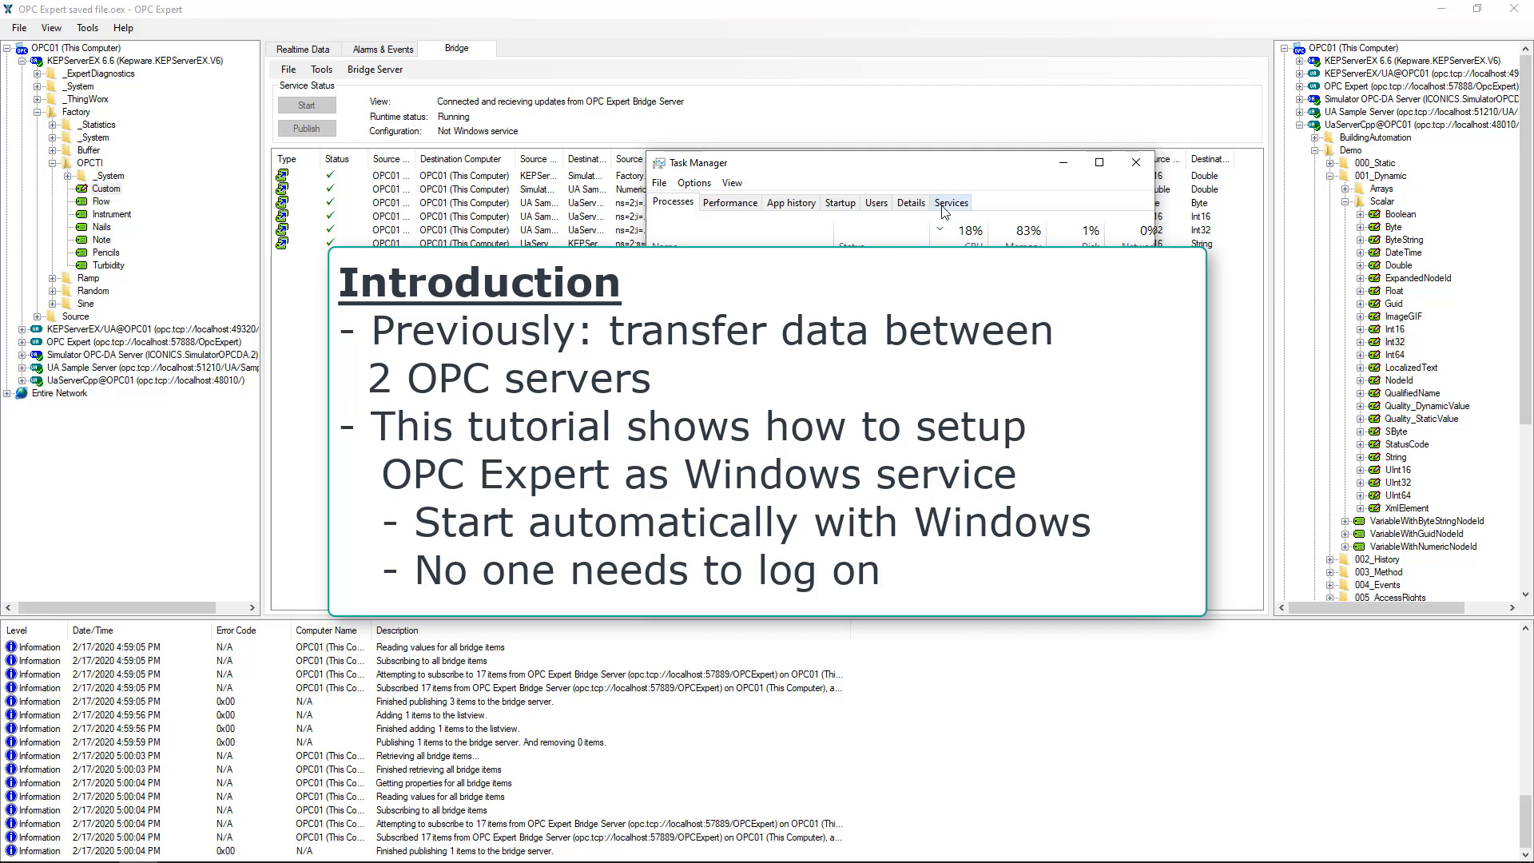
- Check the Services list shows only OpcEnum, no OPC Expert service, then close Task Manager
click(951, 202)
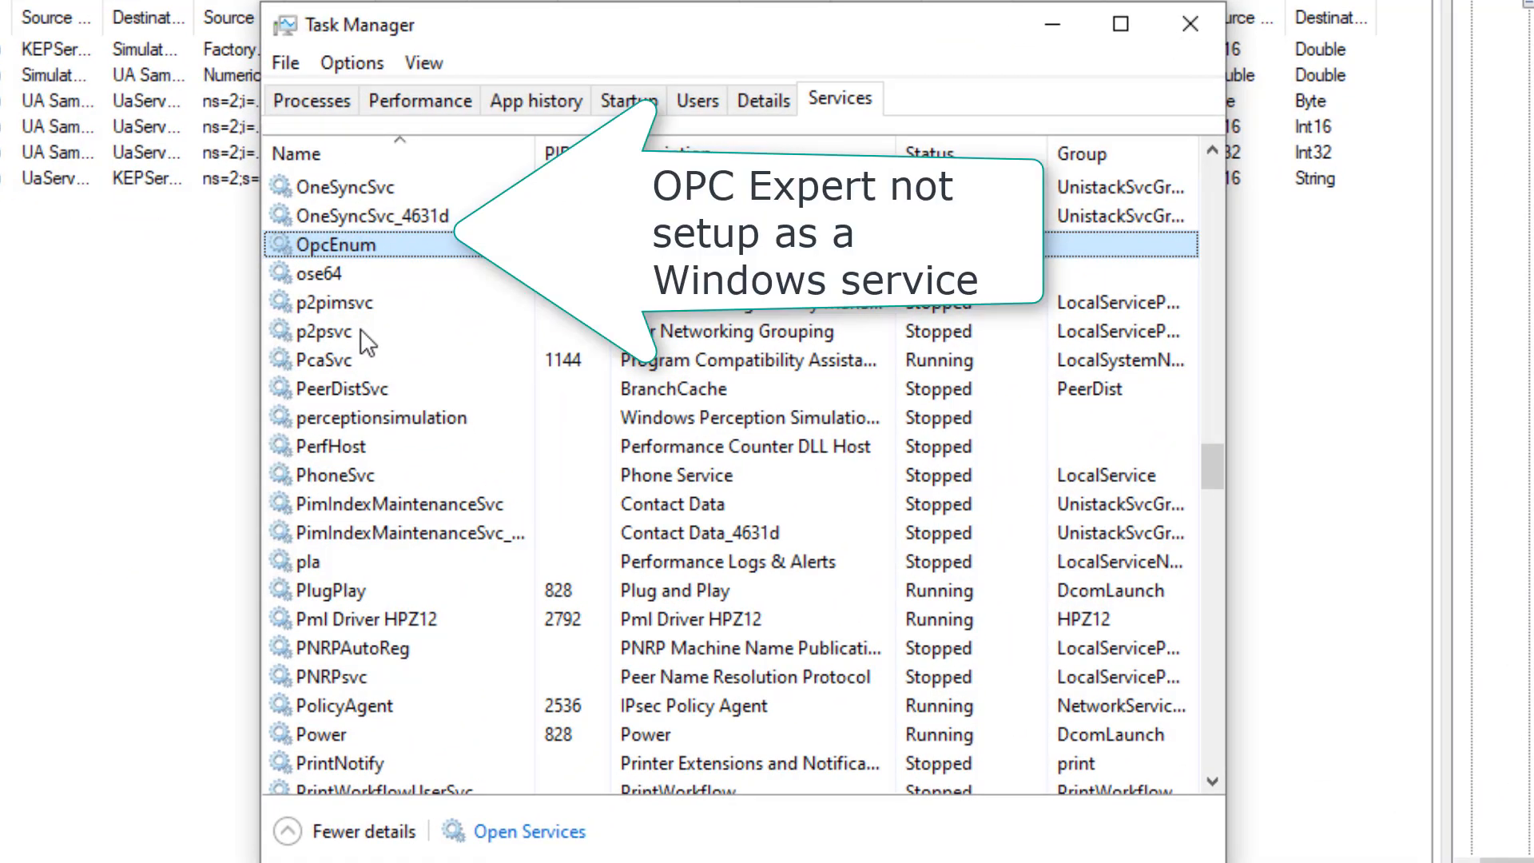
mouse_move(1057, 96)
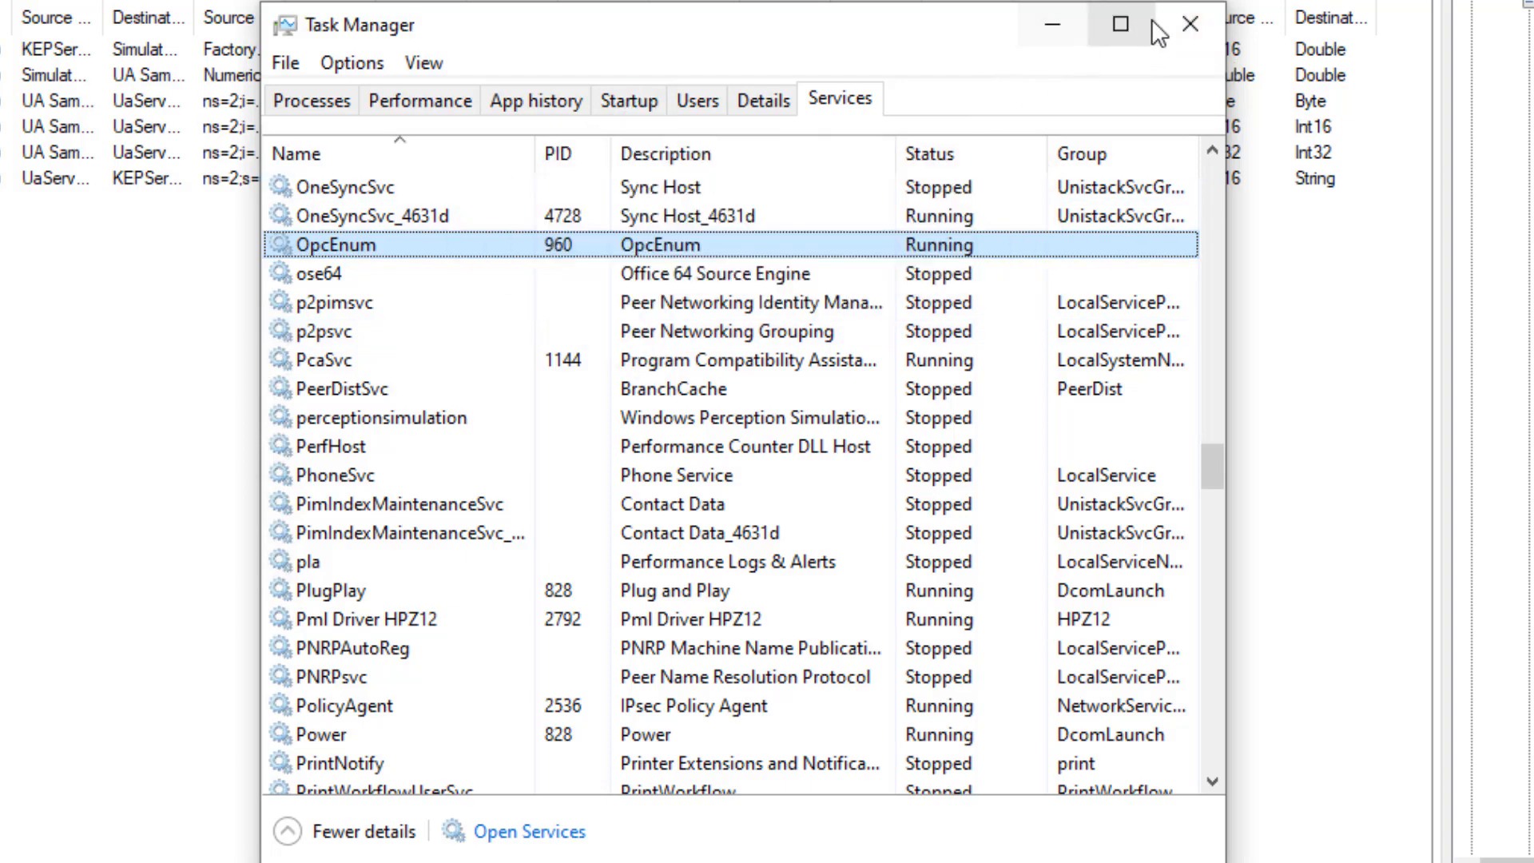
click(1186, 21)
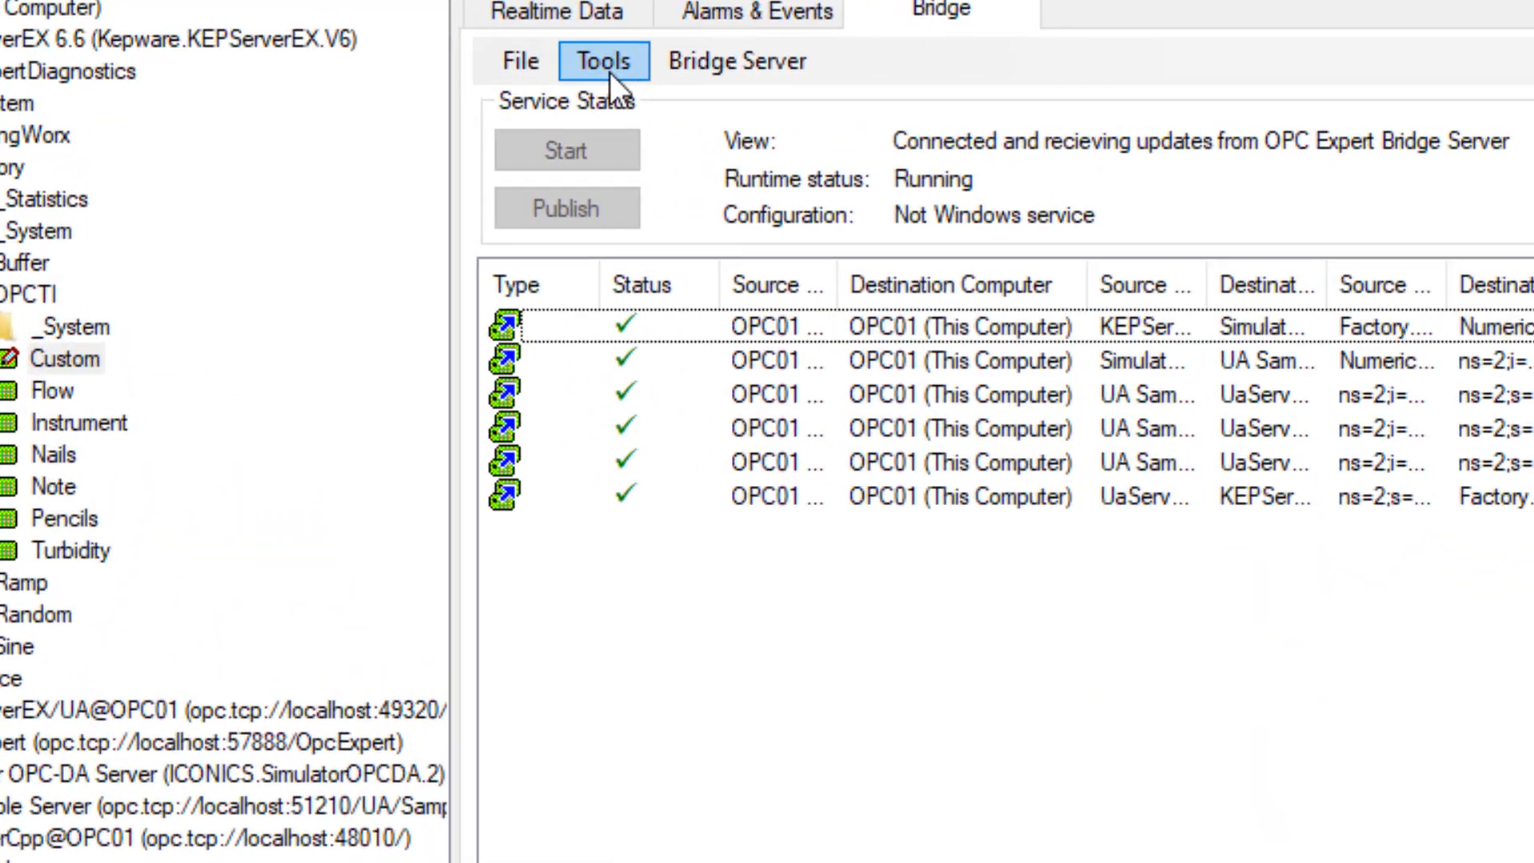
- Install the Bridge Server as a Windows service via Tools, running under the Local System account
click(599, 62)
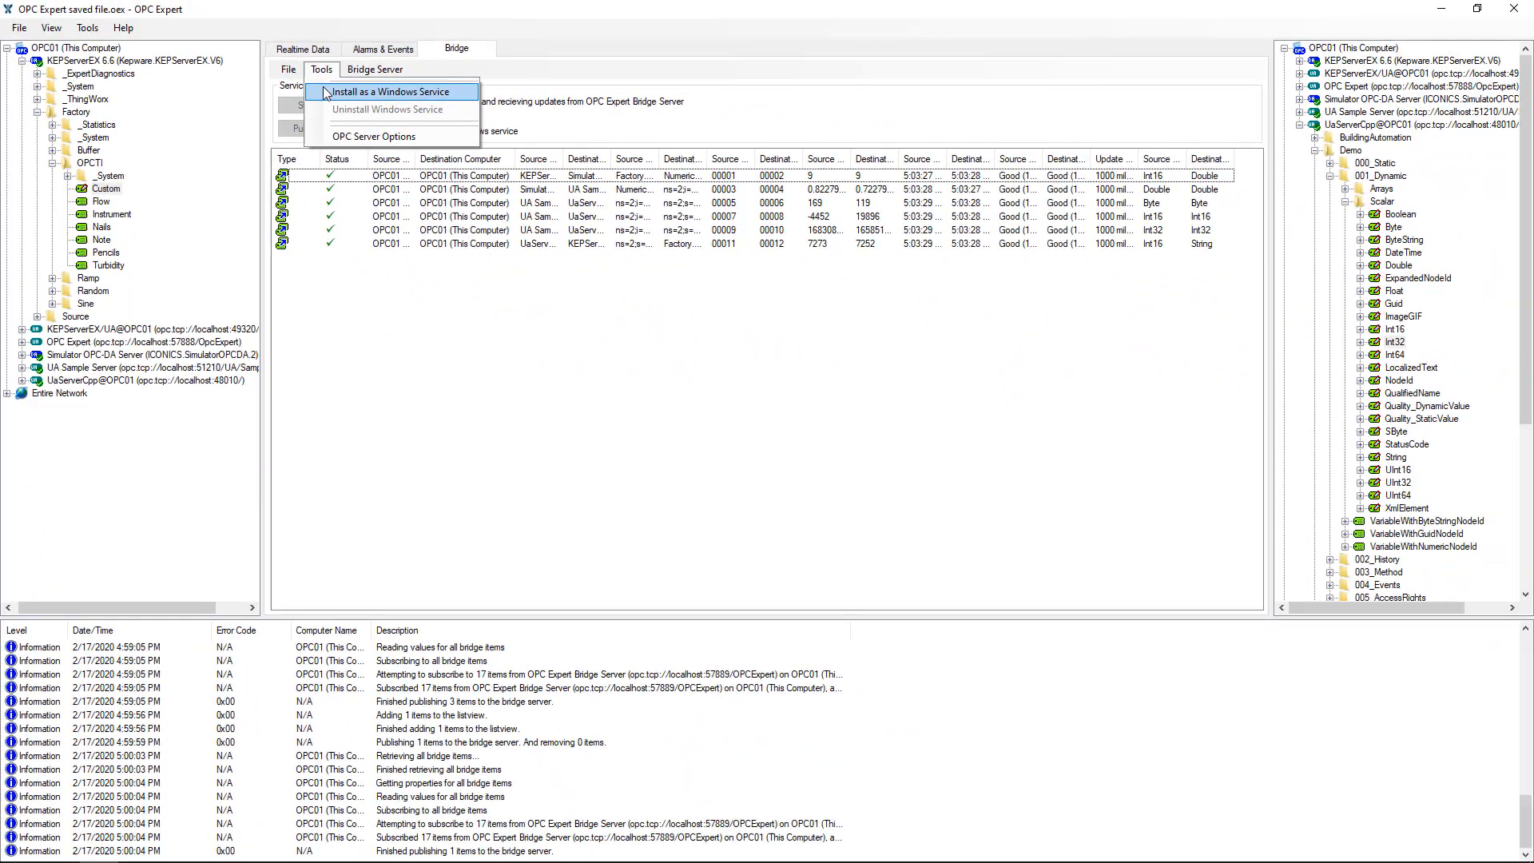
click(393, 91)
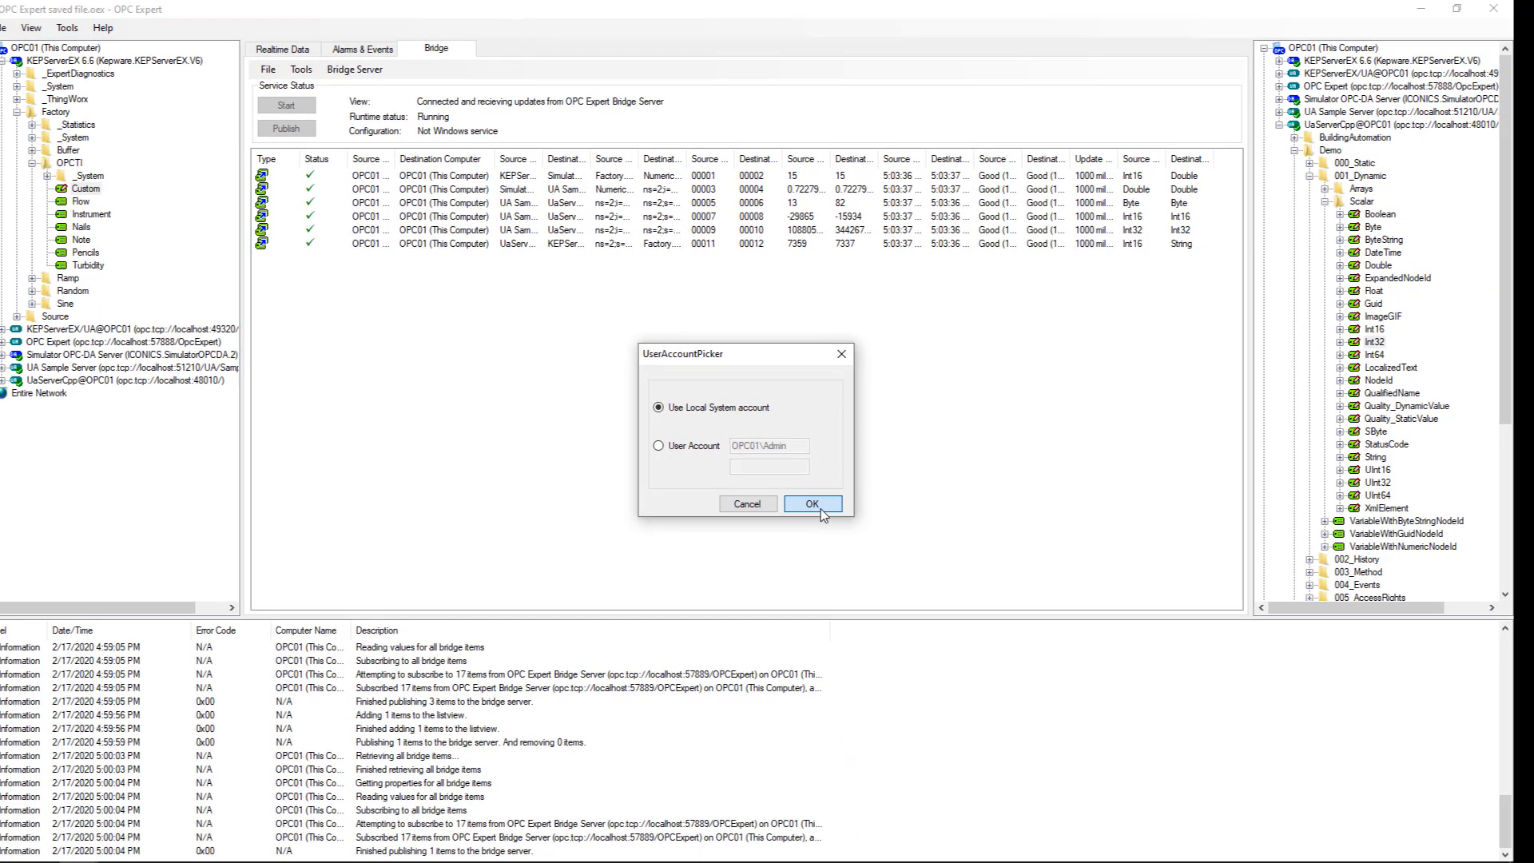
click(811, 503)
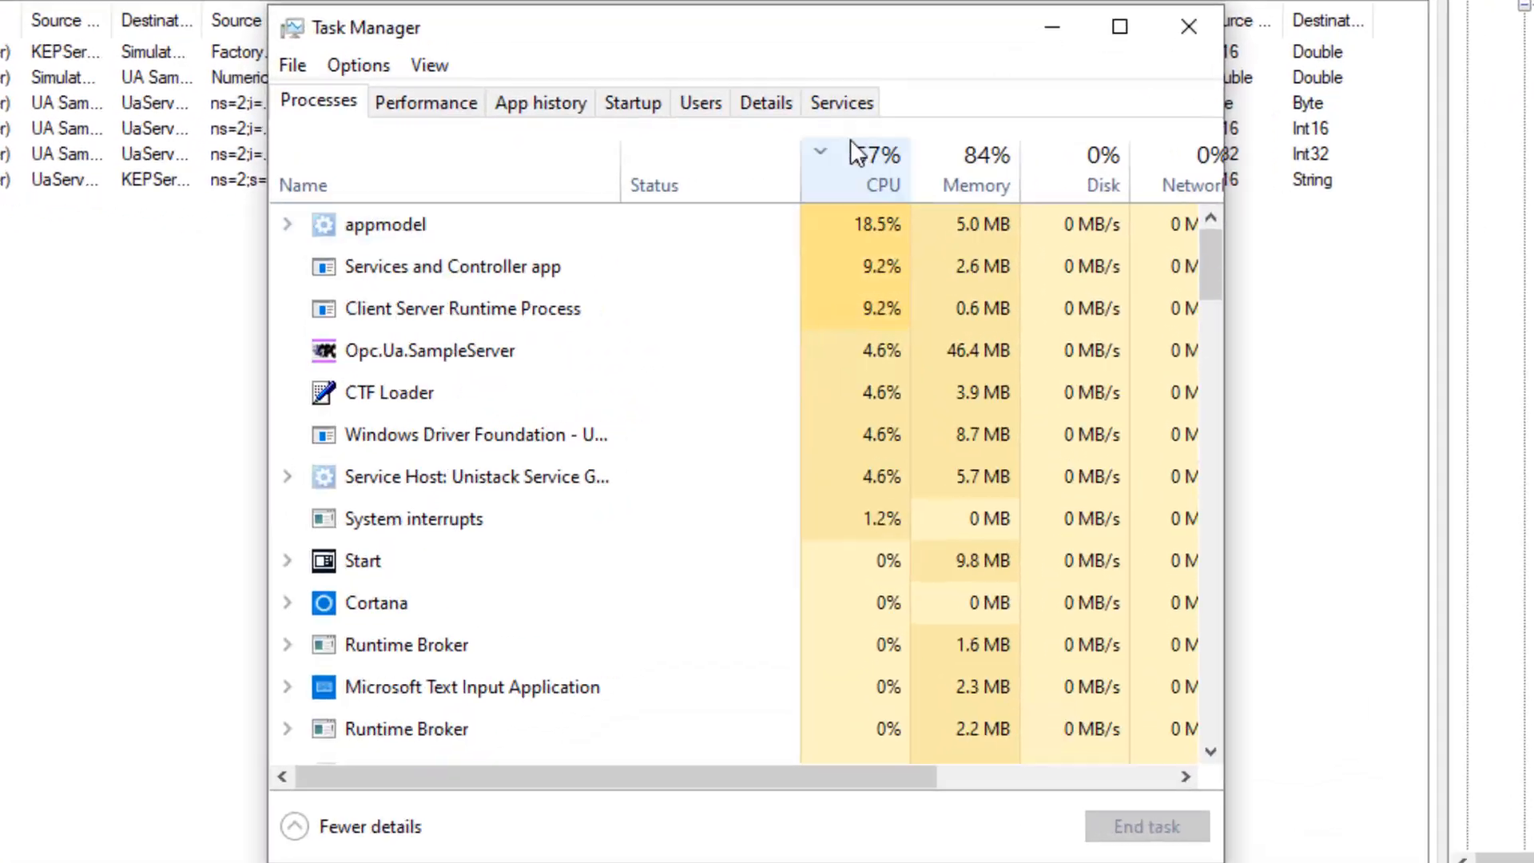
- Review the Details list of running processes before returning to OPC Expert's Bridge Service Status
click(841, 102)
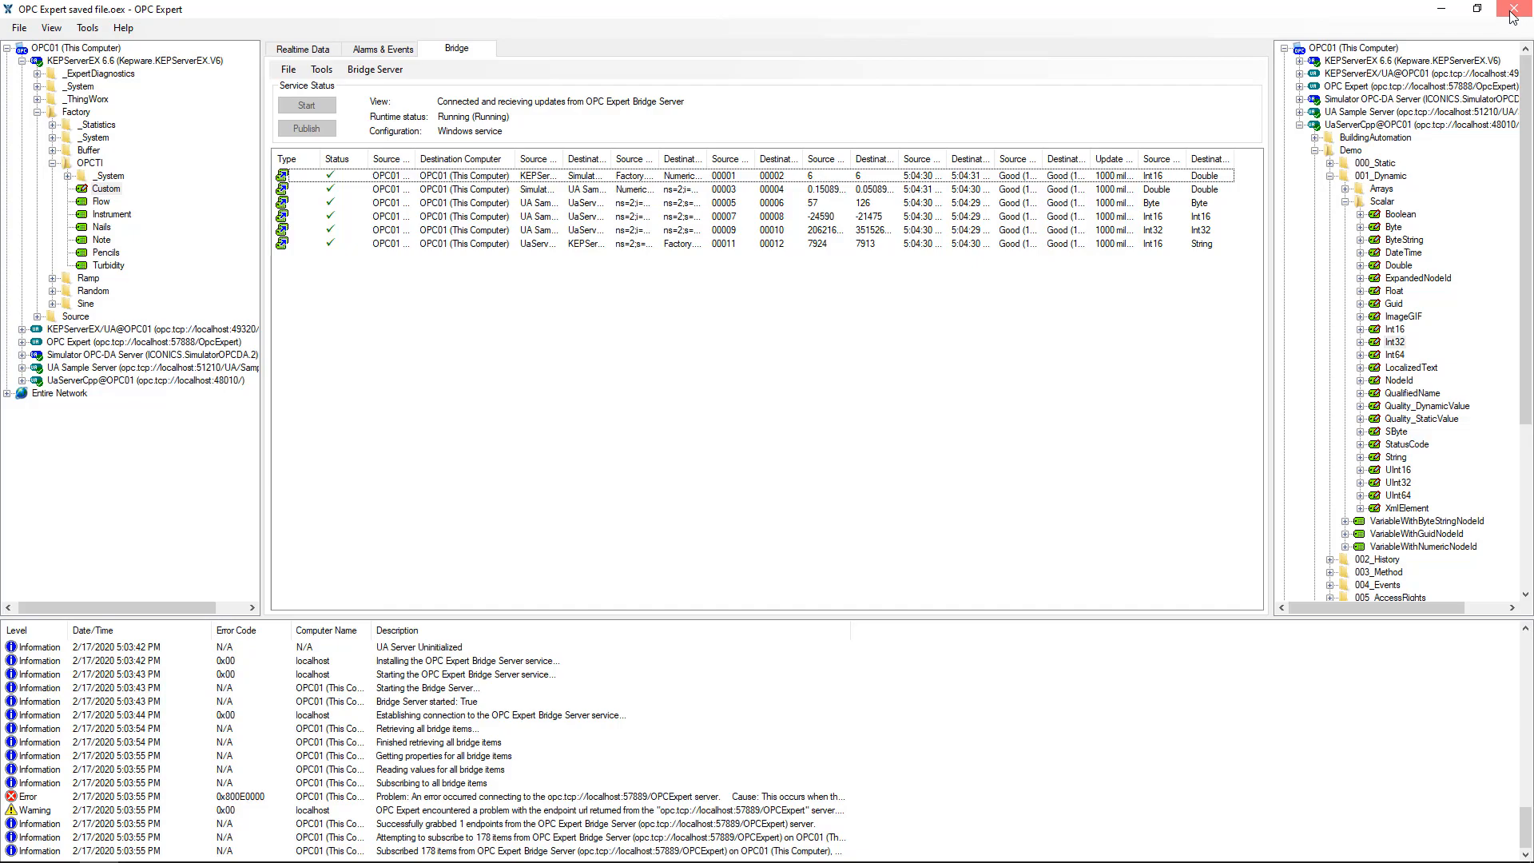
- Close OPC Expert and verify OPC Expert Bridge Server.exe still runs under SYSTEM
click(1511, 10)
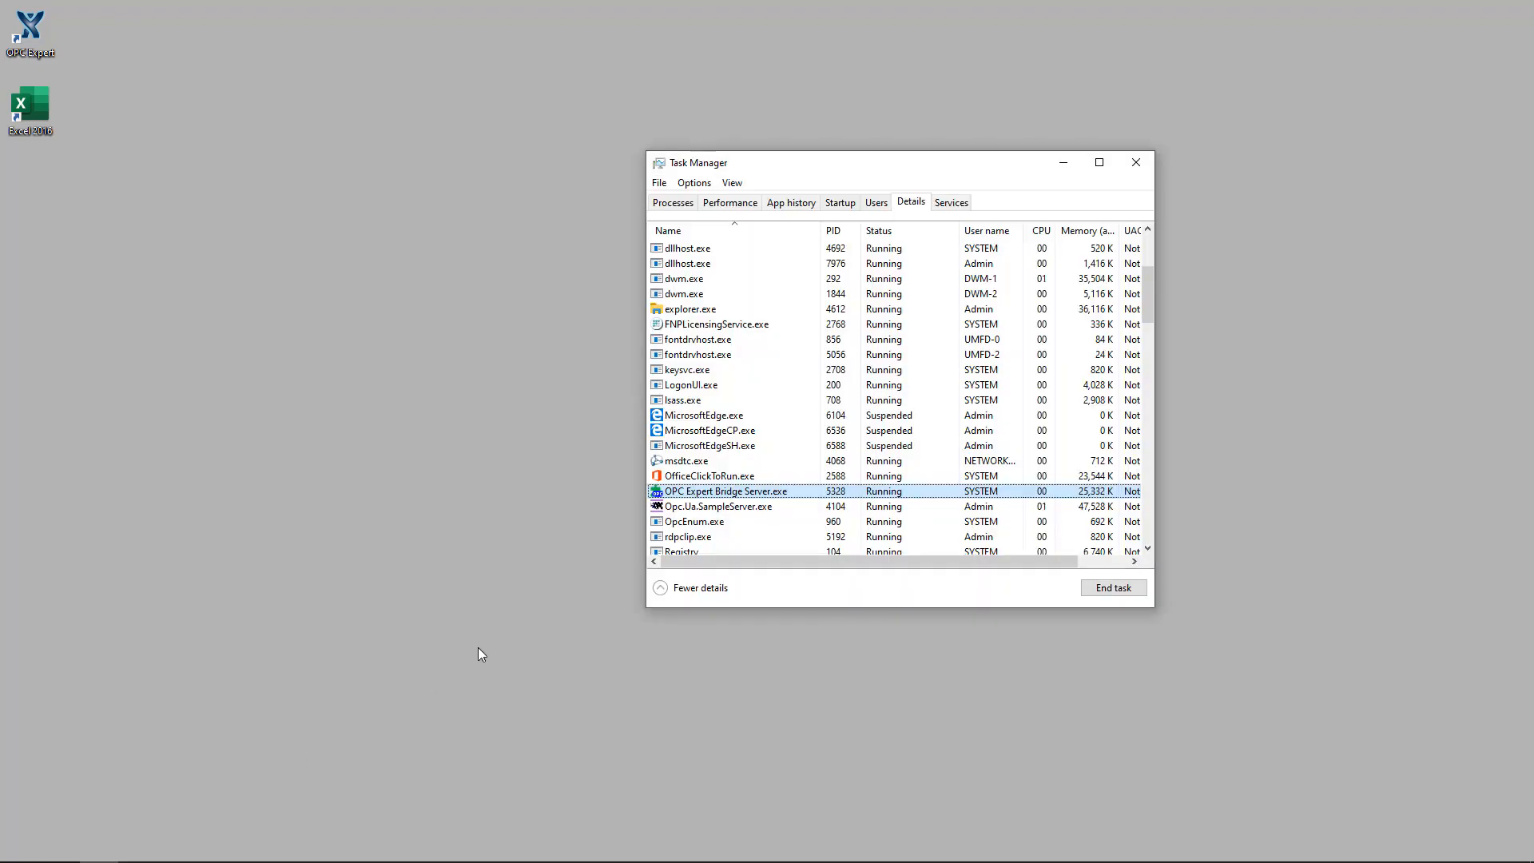